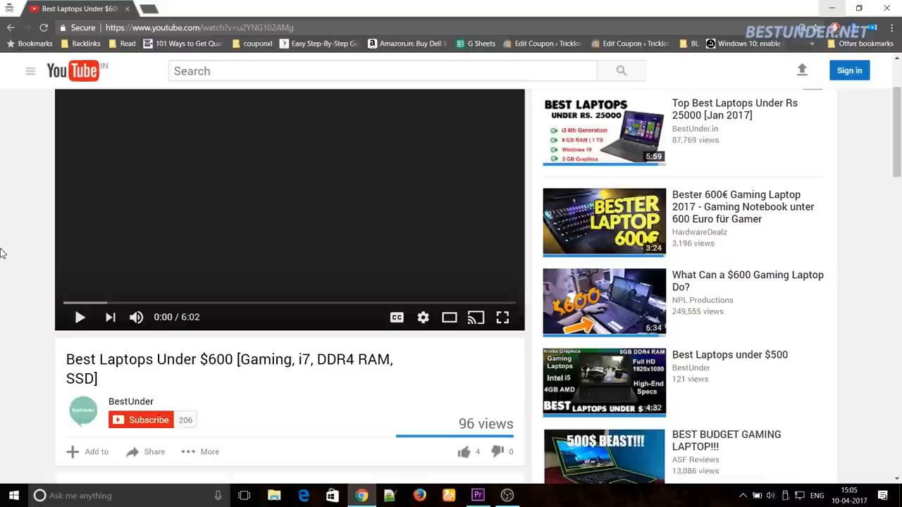
- Play the video and highlight the Latest i7 Basic Laptop entry with its Amazon link in the description
{"action": "left_click", "coordinate": [79, 317]}
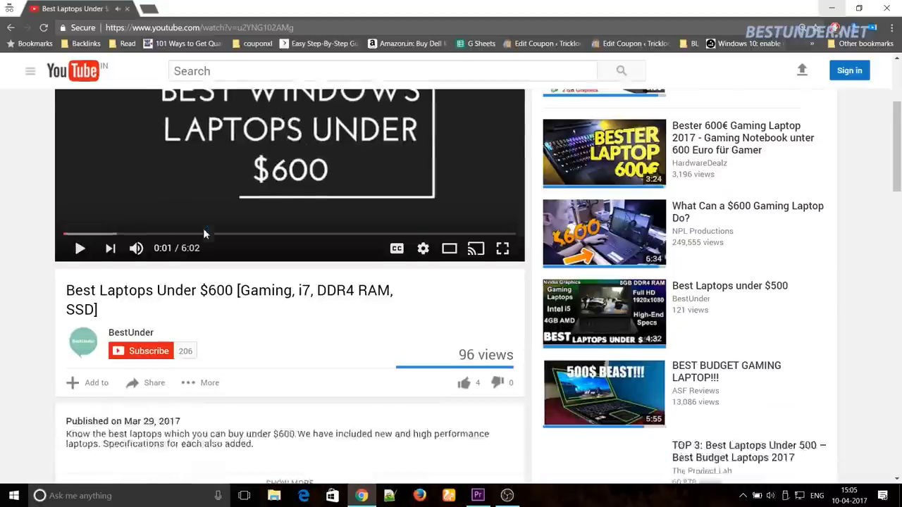
{"action": "scroll", "scroll_direction": "down", "scroll_amount": 3}
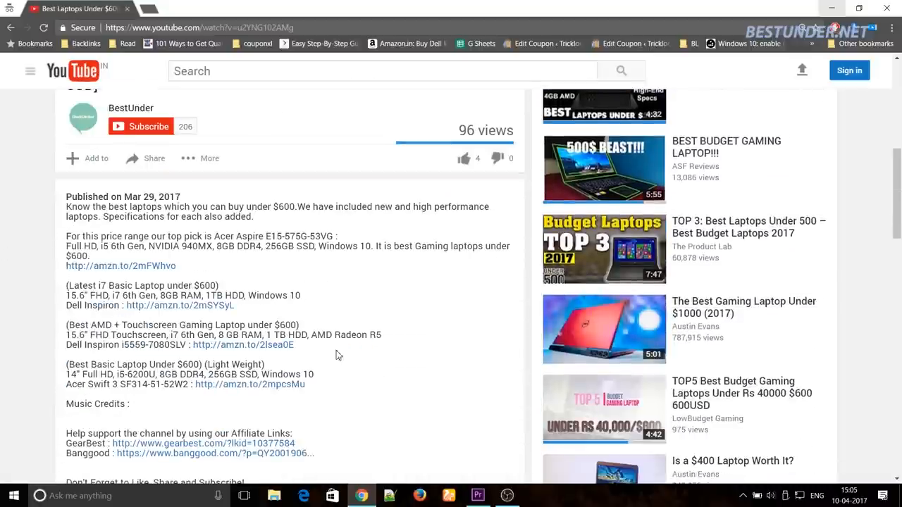
{"action": "left_click_drag", "start_coordinate": [65, 285], "coordinate": [232, 306]}
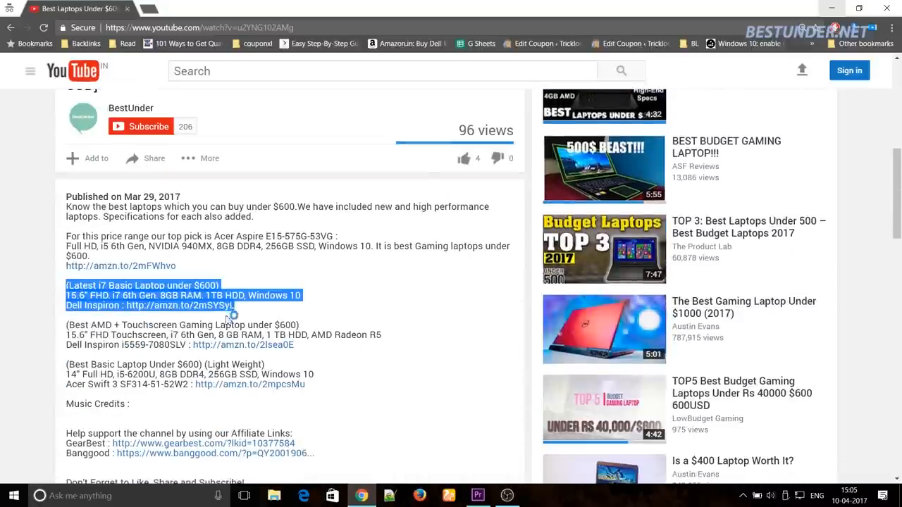